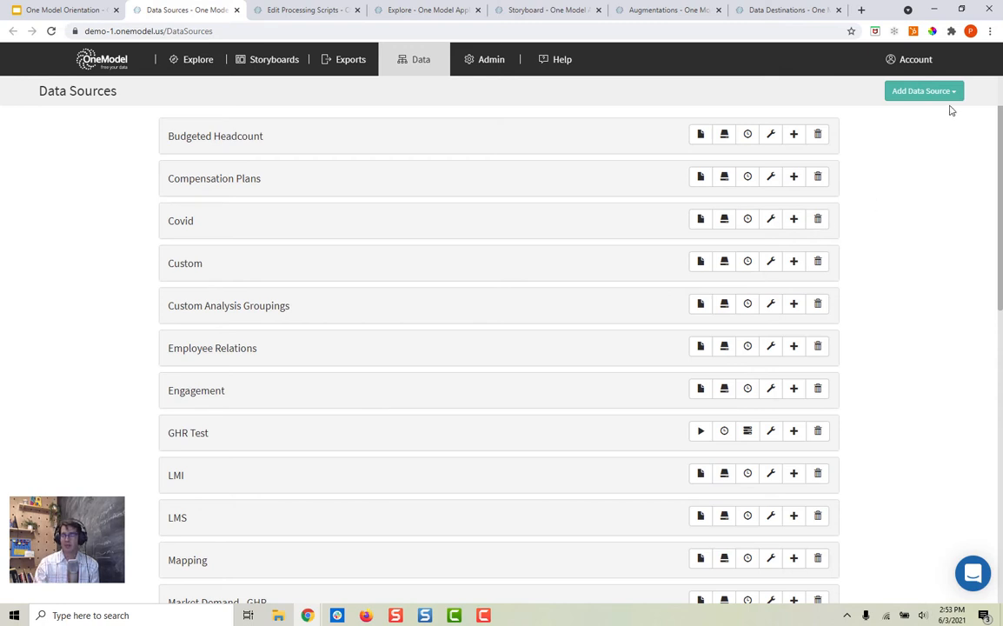
Add a new data source of type Workday V2 from the Data Sources page
click(923, 90)
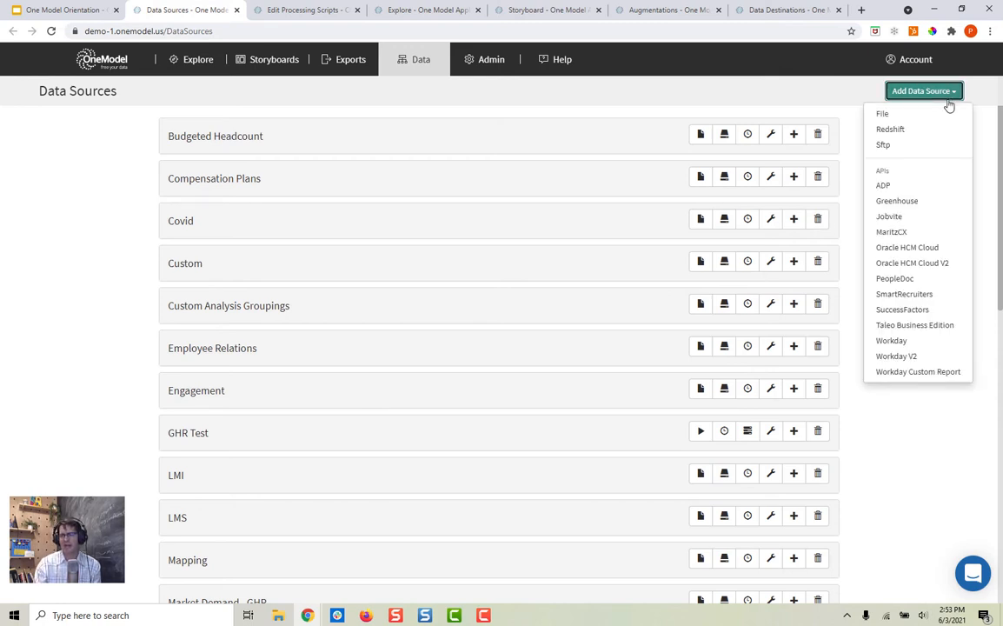
mouse_move(897, 354)
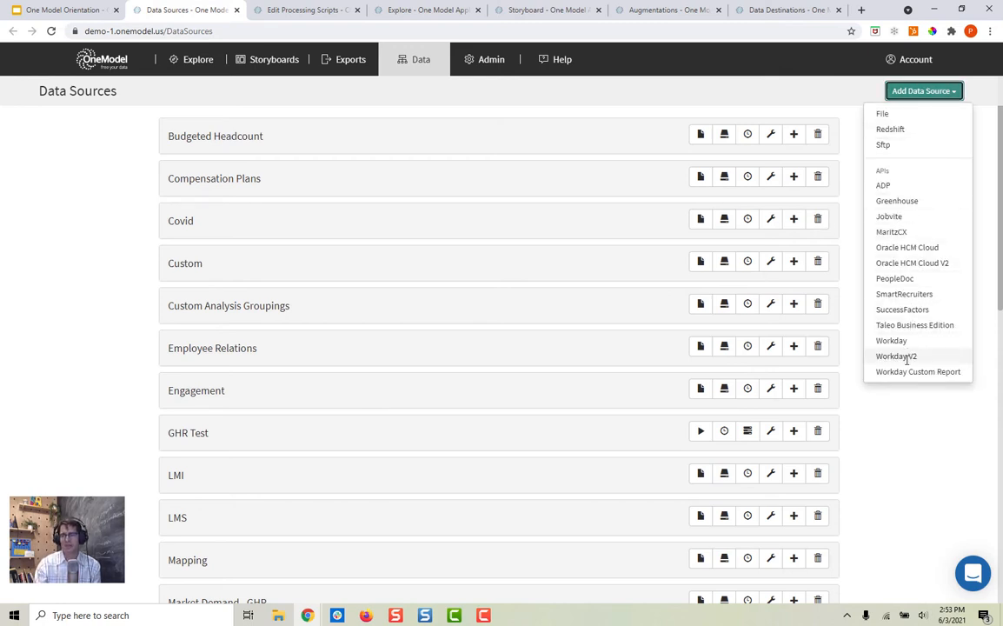
click(897, 355)
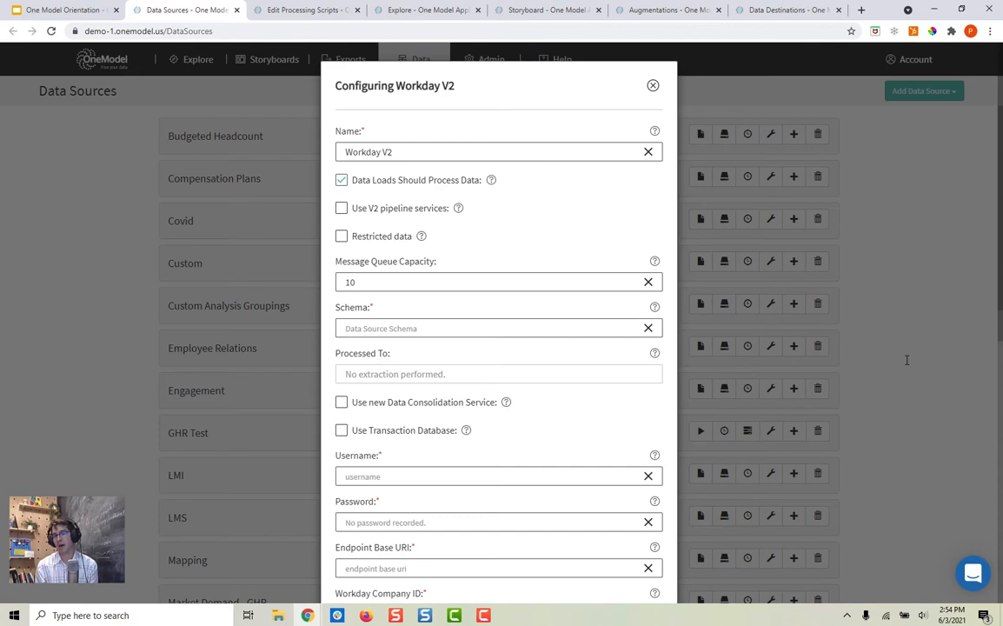
mouse_move(702, 126)
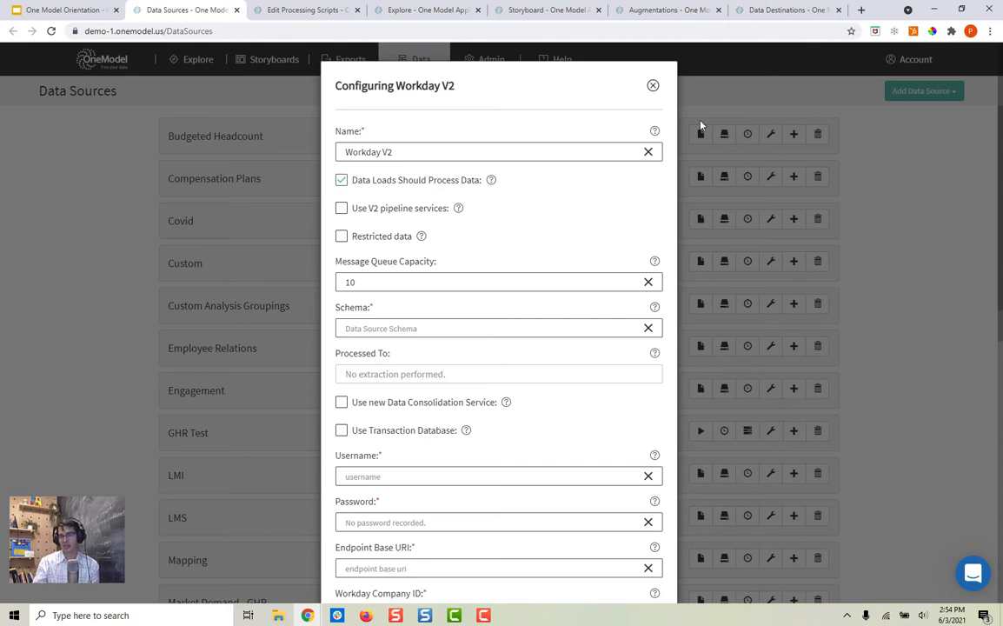
Dismiss the Workday V2 form, review a Workday Custom Report setup, and close it unsaved
click(652, 85)
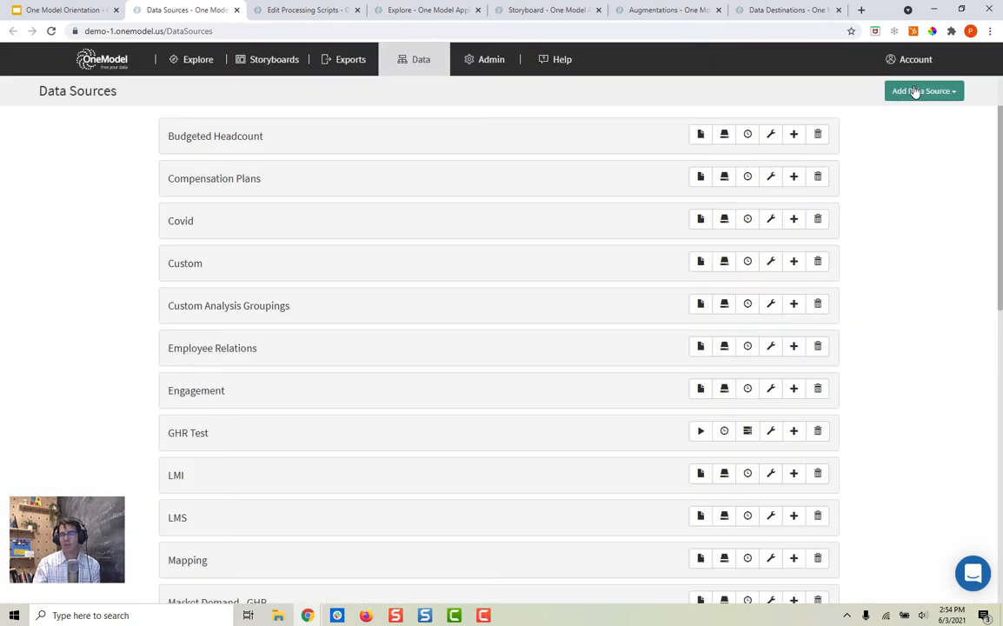
click(923, 91)
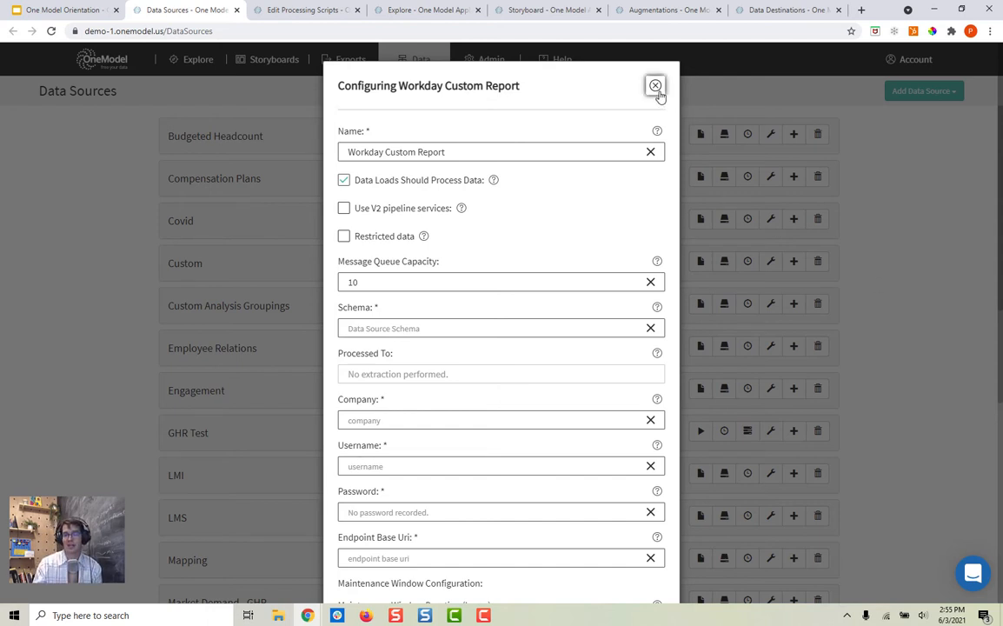
click(654, 87)
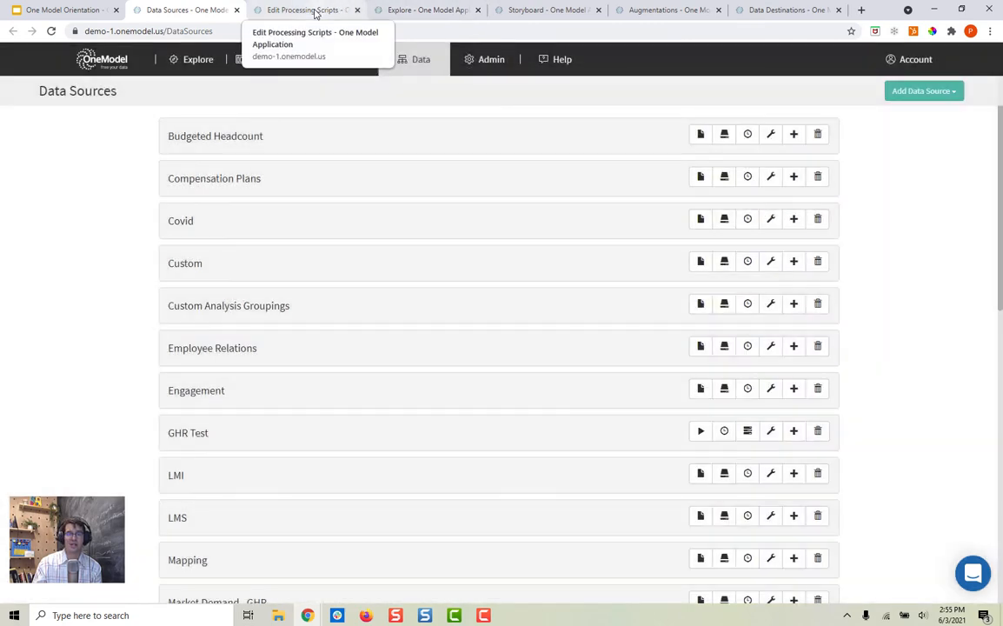
Go to Edit Processing Scripts and pick another saved version of the Employee script
click(304, 10)
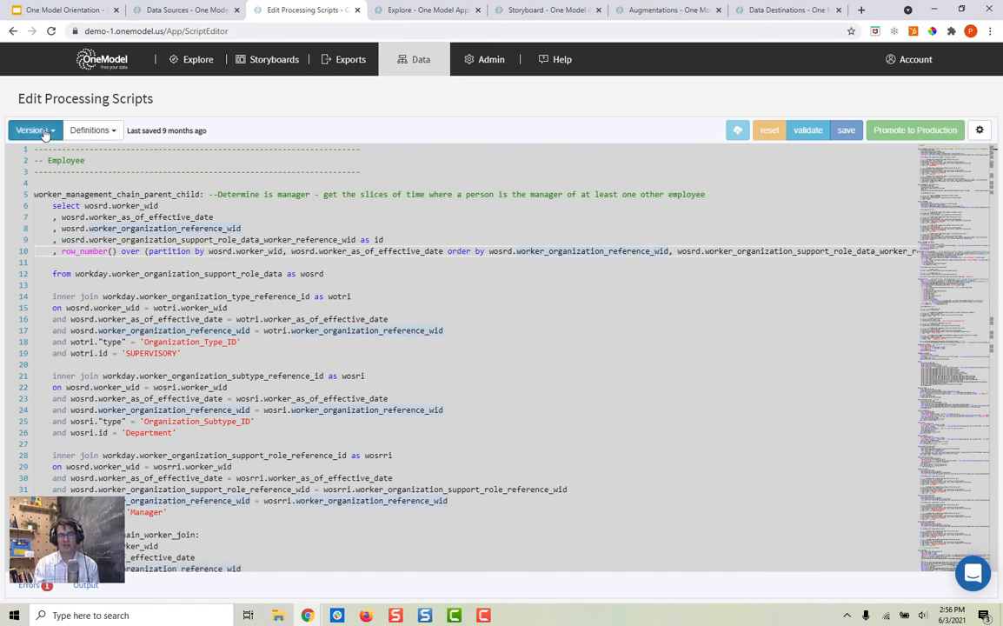
click(32, 130)
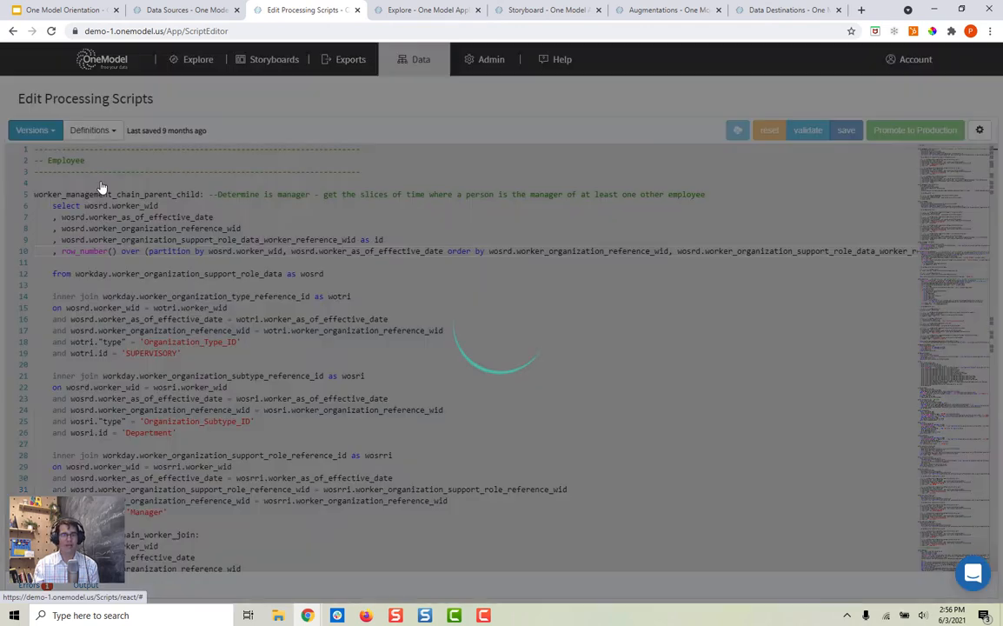
Show the script's Output tables and list the columns of one.employee
click(31, 129)
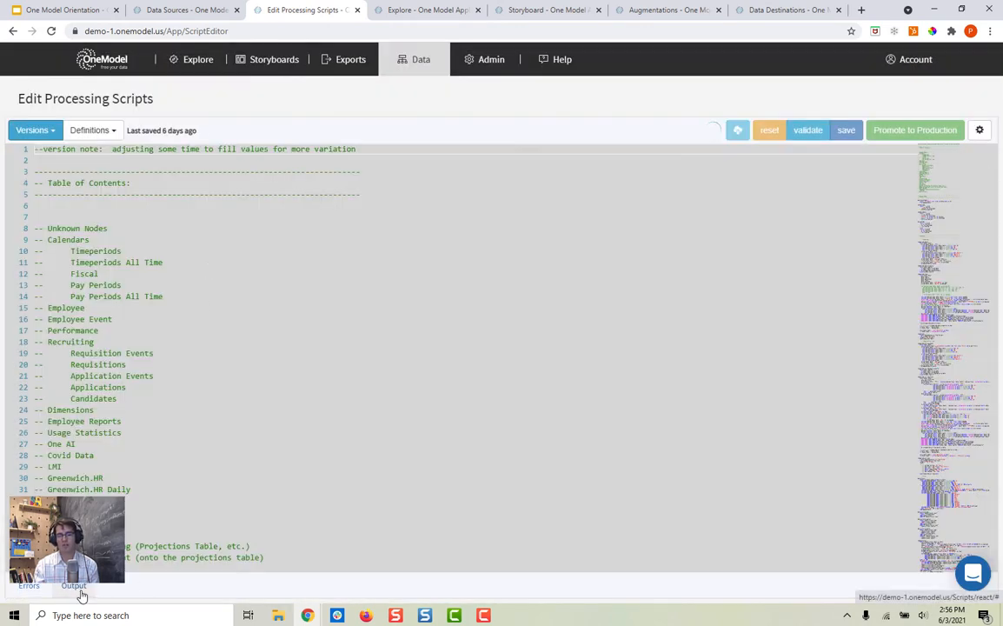
click(73, 584)
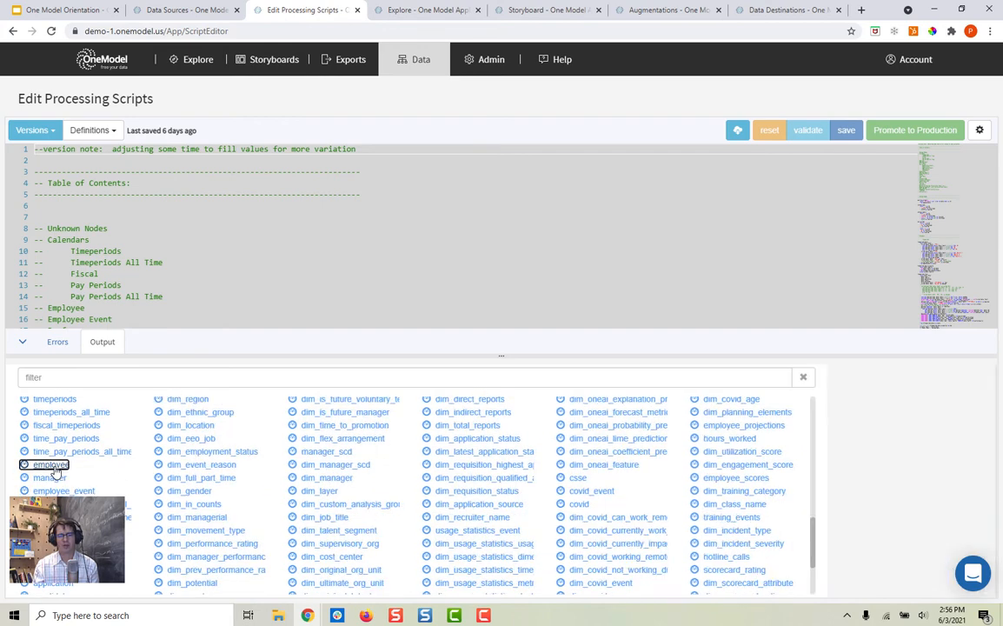
click(49, 464)
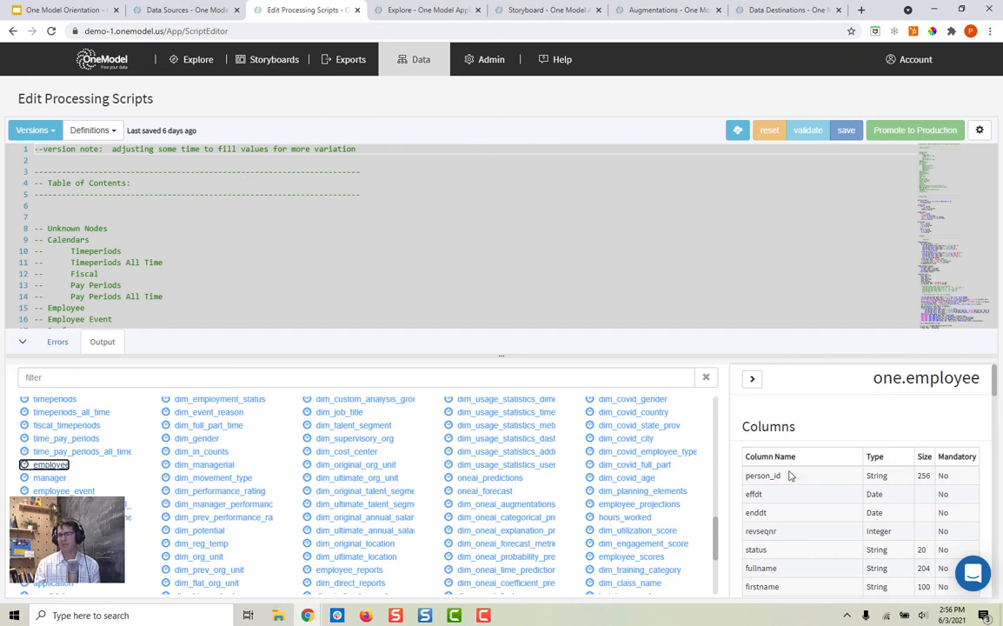
mouse_move(793, 491)
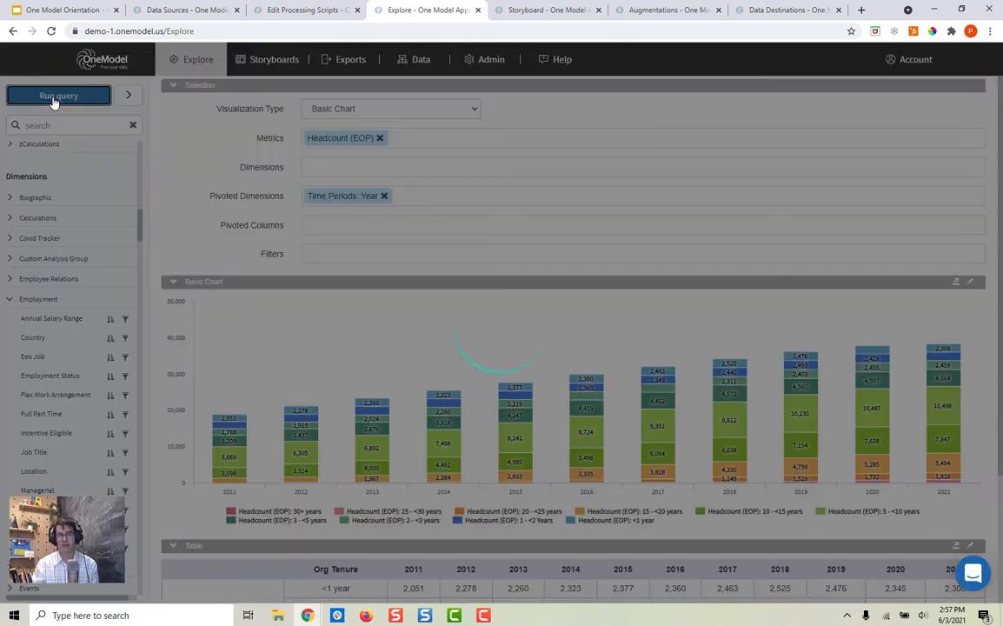
Run the Headcount (EOP) query by Org Tenure: Level 1 pivoted by year
click(59, 96)
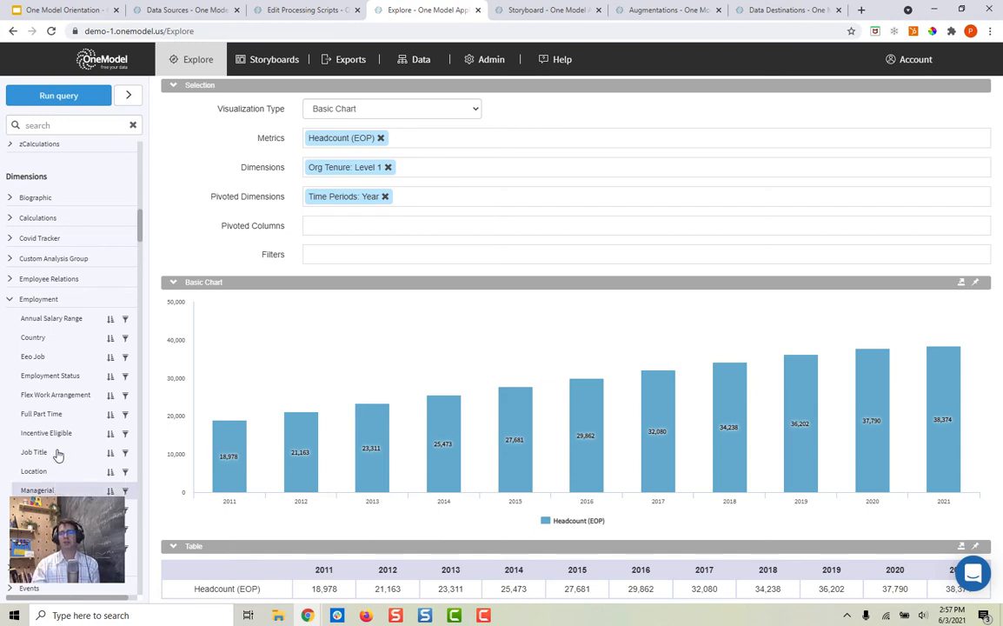
click(59, 95)
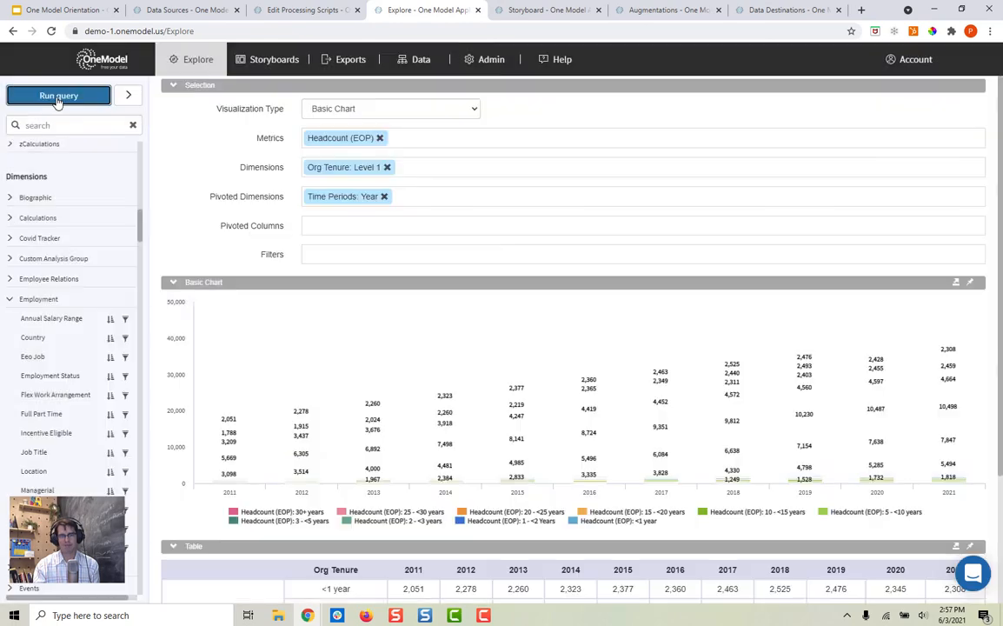
click(59, 95)
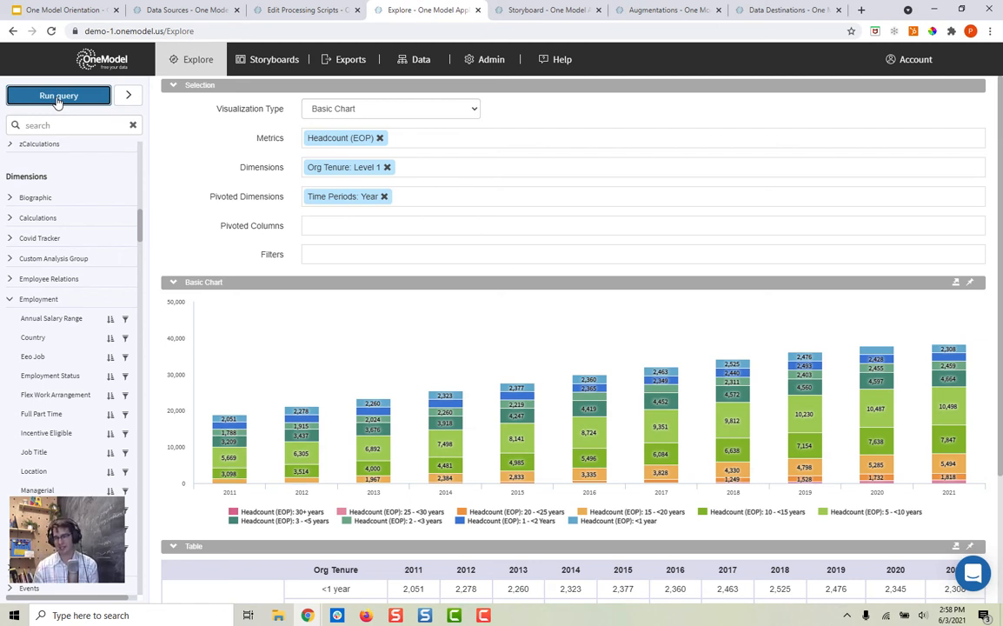
On the storyboard, drill the Vol Term Rate YTD tile into its Headcount (Average) calculation
click(546, 10)
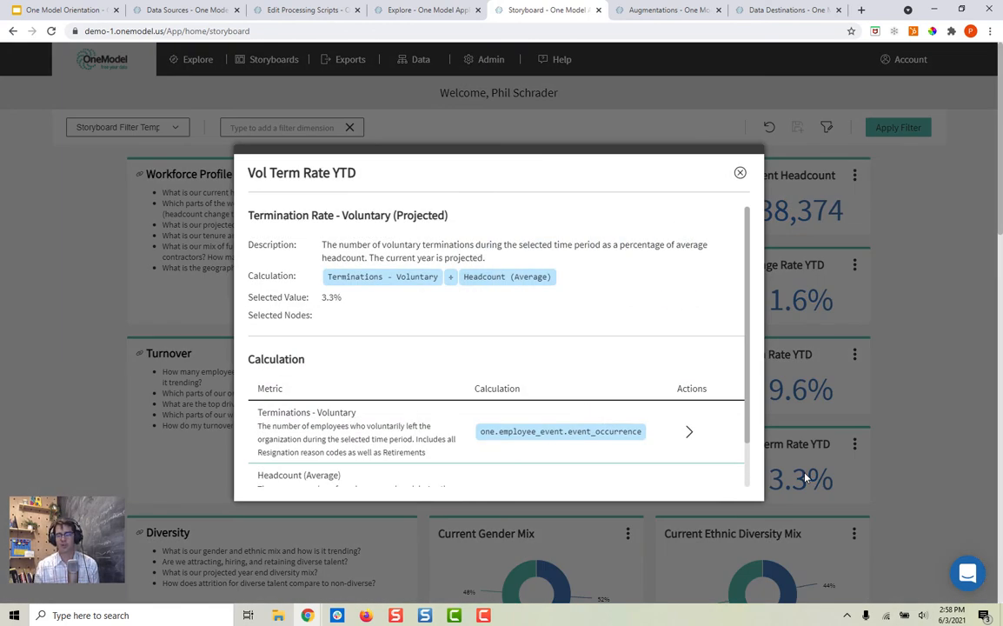
scroll(down, 3)
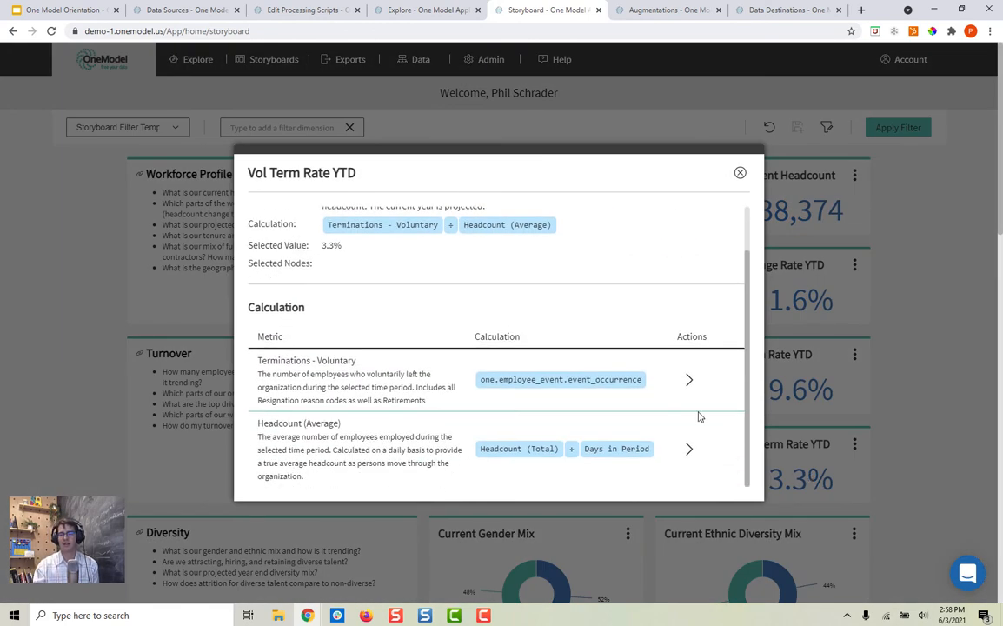
click(689, 449)
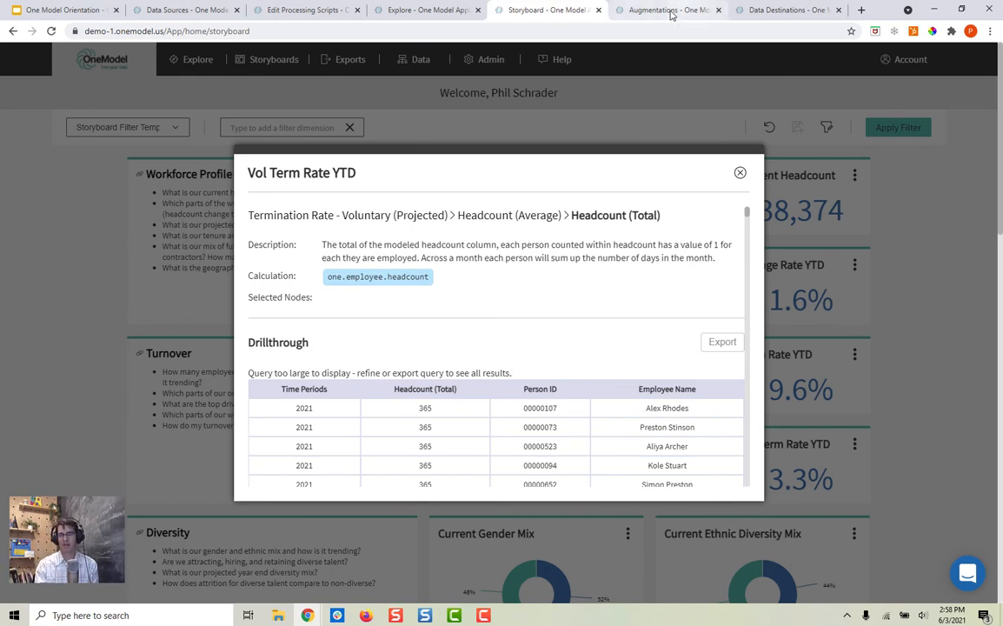
Show the Example Attrition Setup run history on the Augmentations page, dismissing the pending run report
click(664, 10)
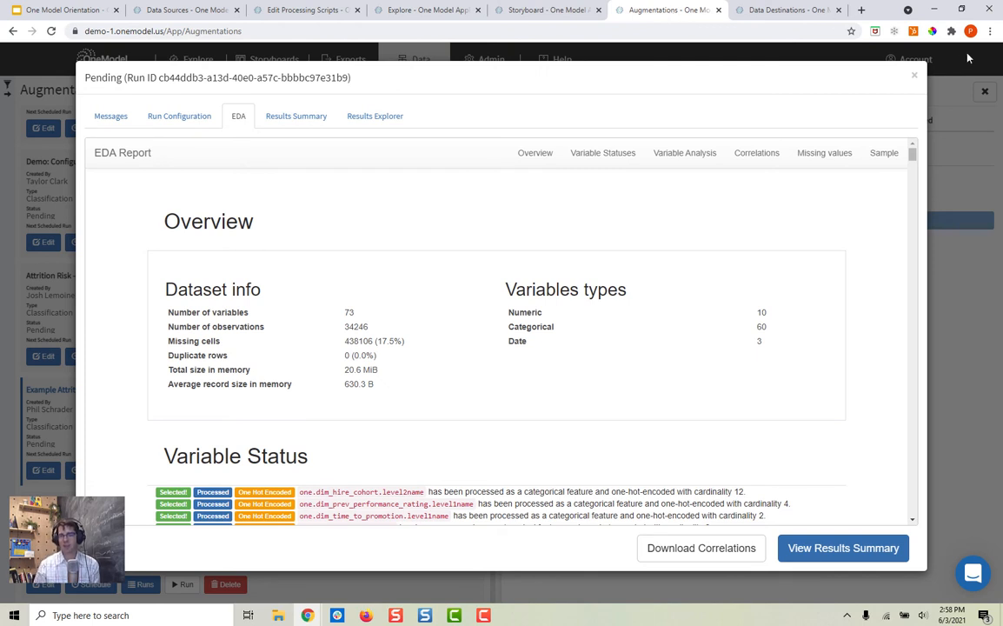
click(915, 75)
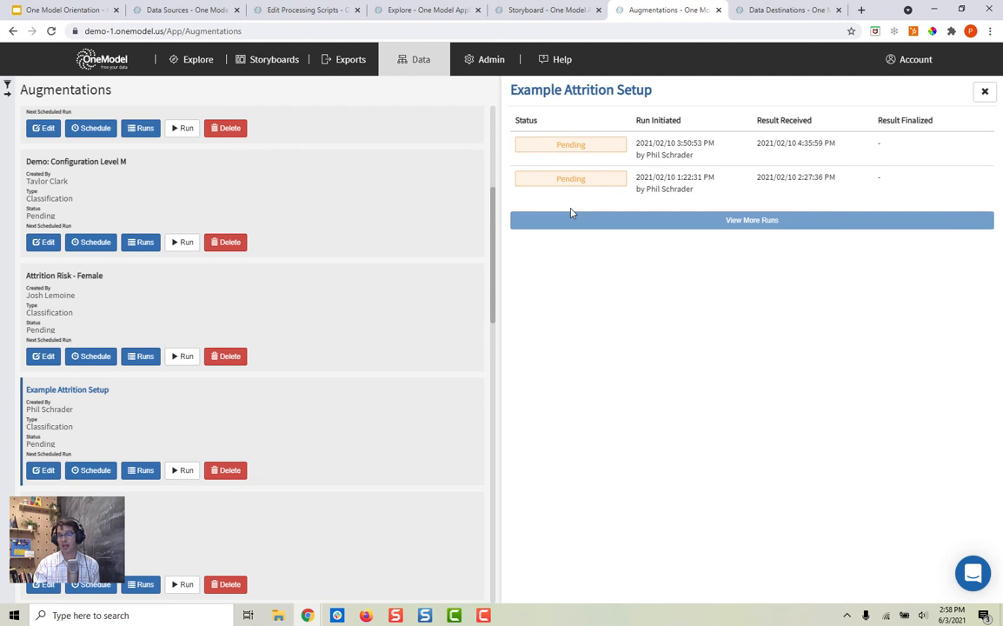
mouse_move(370, 521)
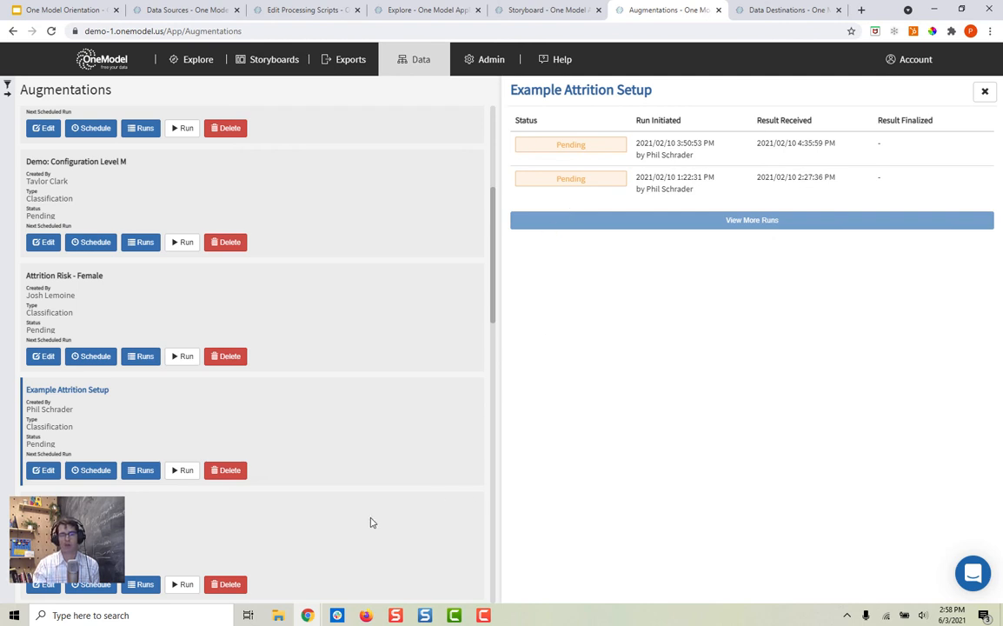
Review the Example Attrition Setup configuration and its runs, then go to Data Destinations
click(42, 470)
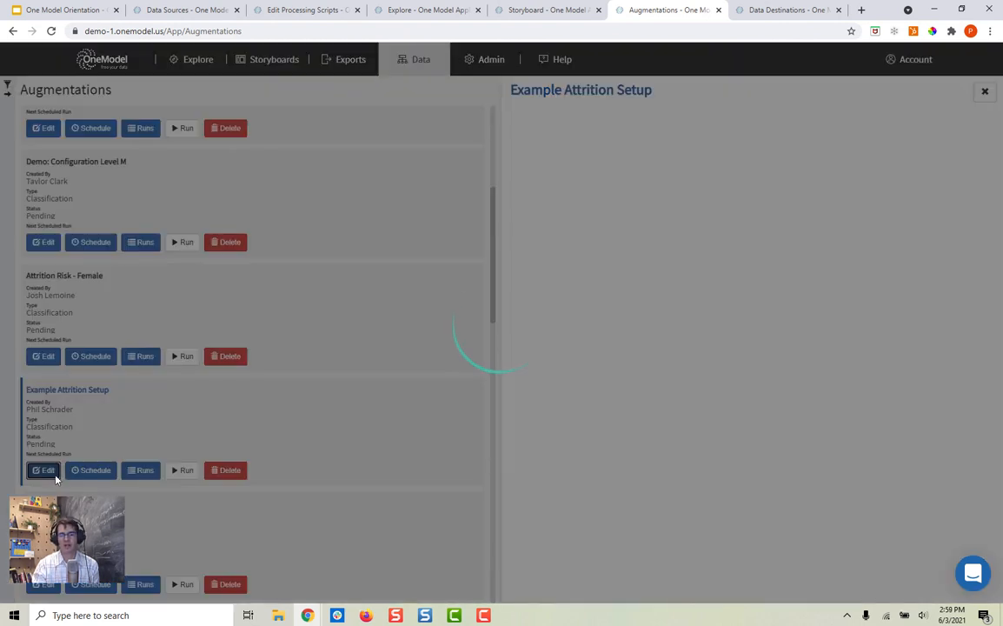
click(44, 469)
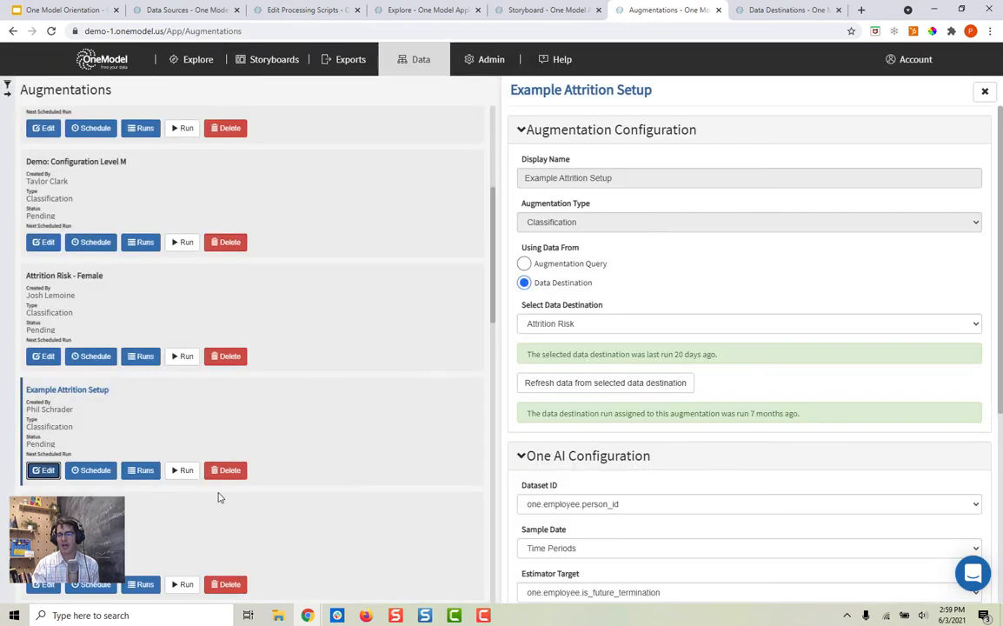
scroll(down, 3)
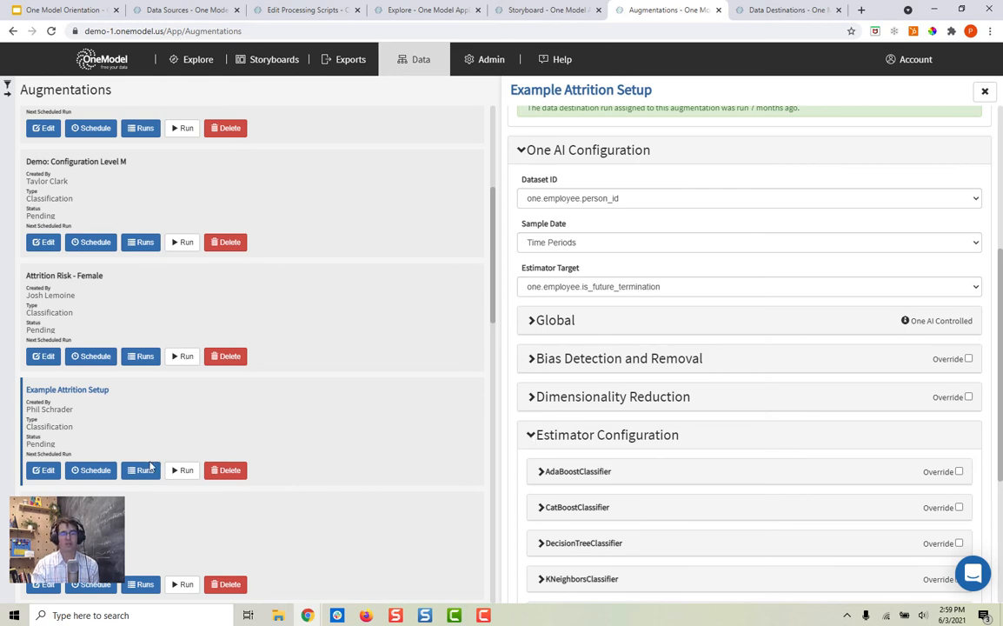
click(139, 469)
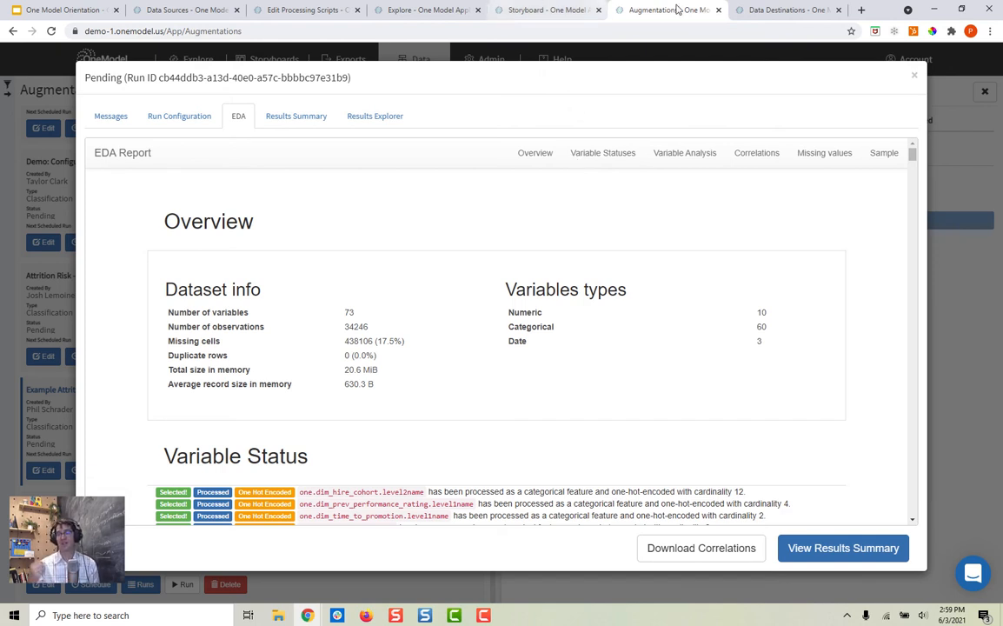
click(786, 11)
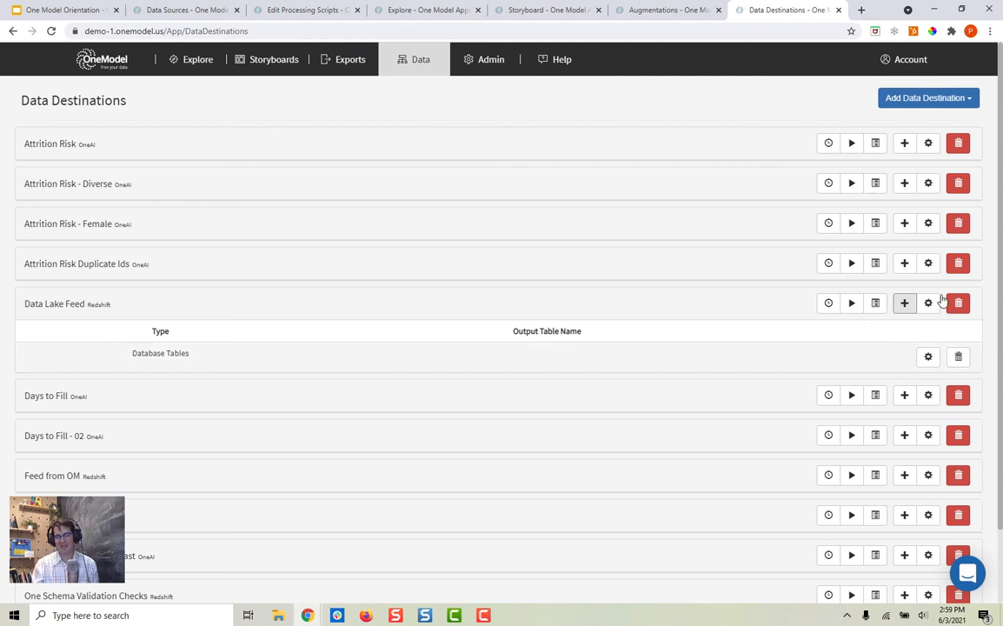
Create a Database Tables file for Data Lake Feed and expand the custom schema's tables
click(904, 302)
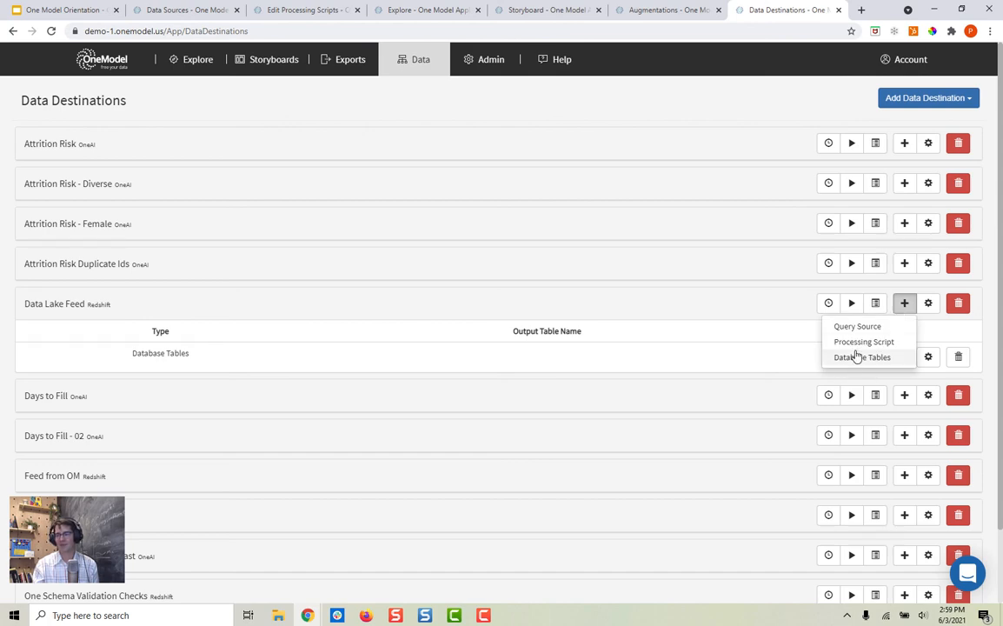
click(863, 358)
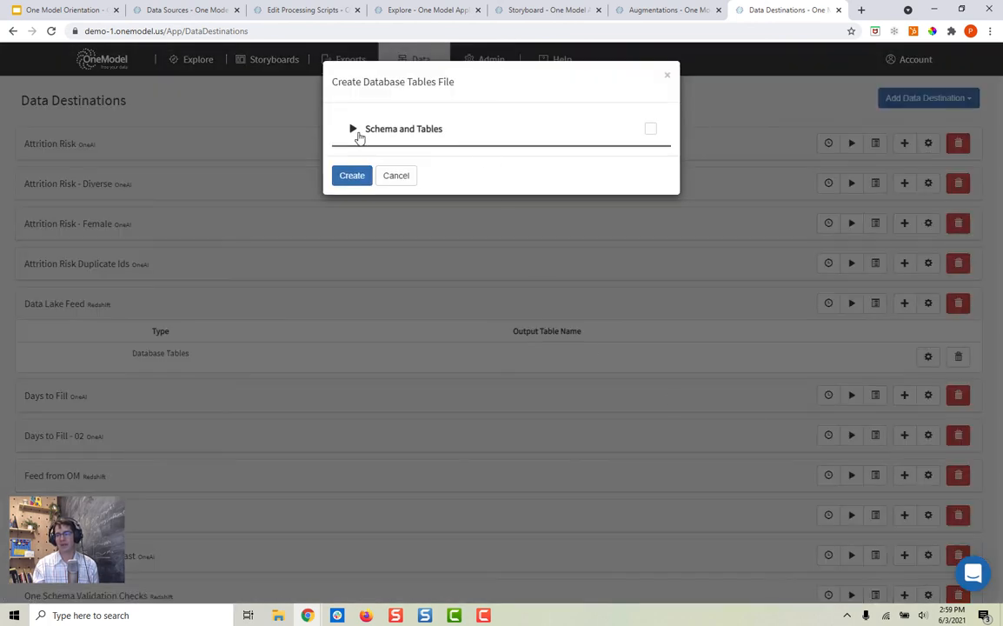
click(351, 129)
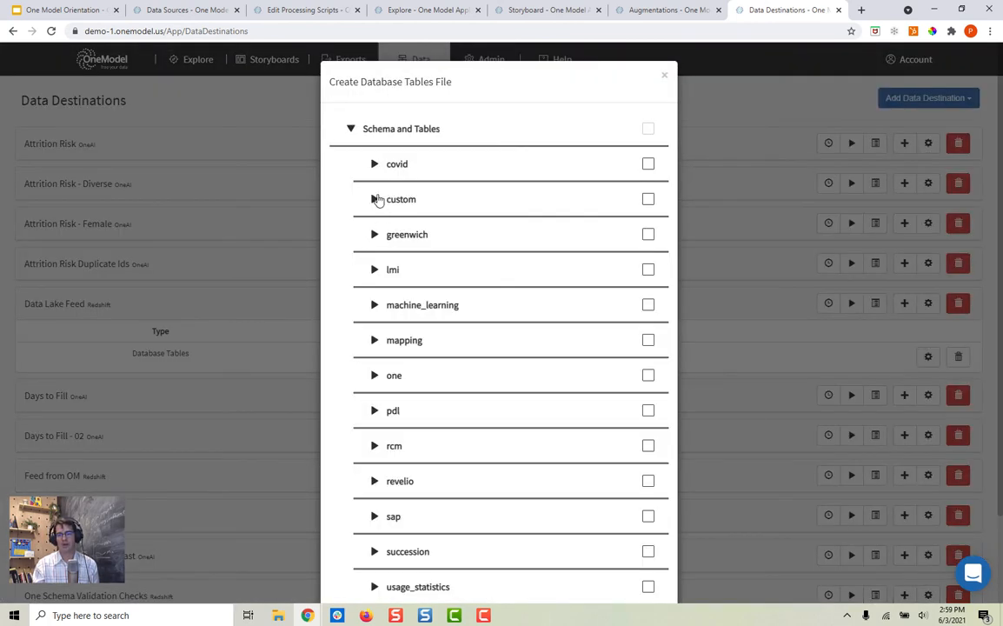
click(375, 198)
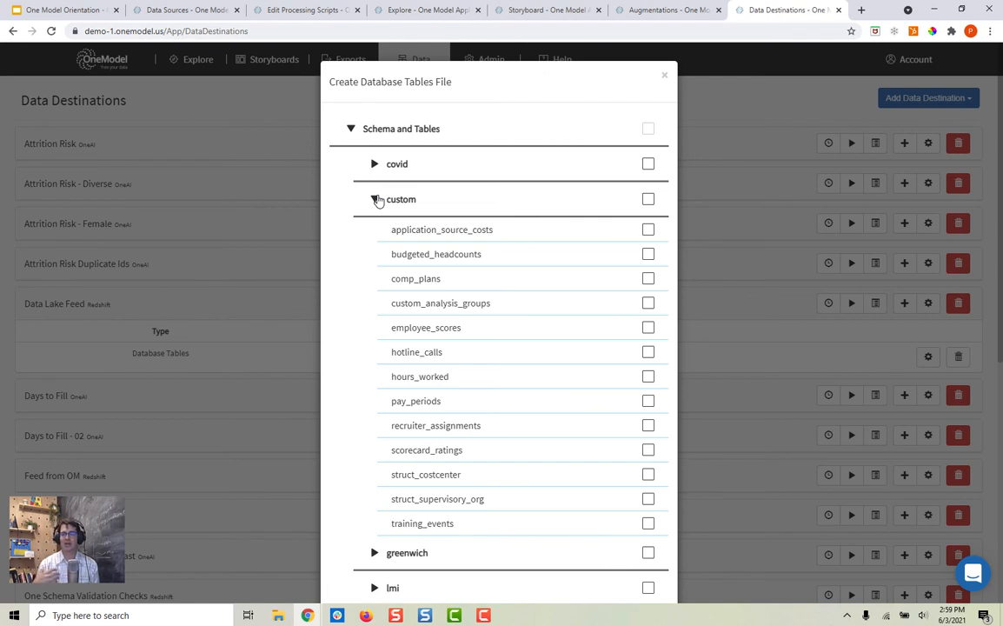